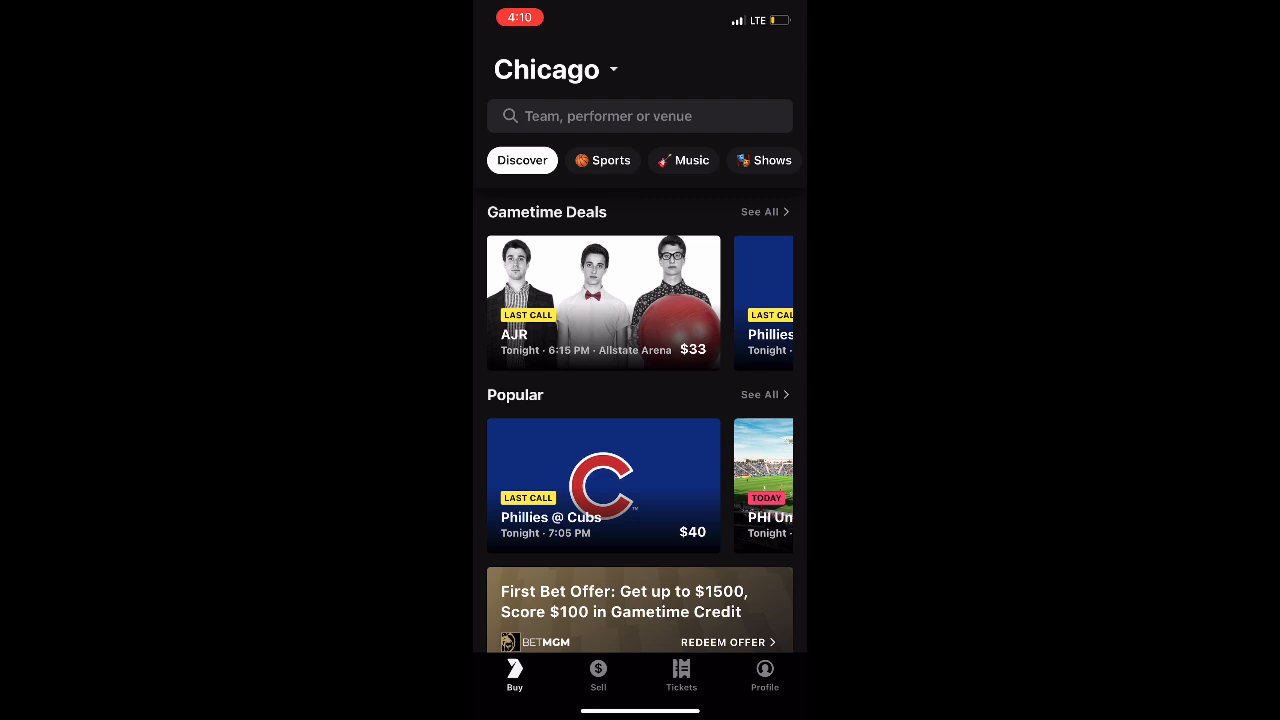
Step: Open My Tickets and view, then close, the past Royals @ Twins order details
click(681, 675)
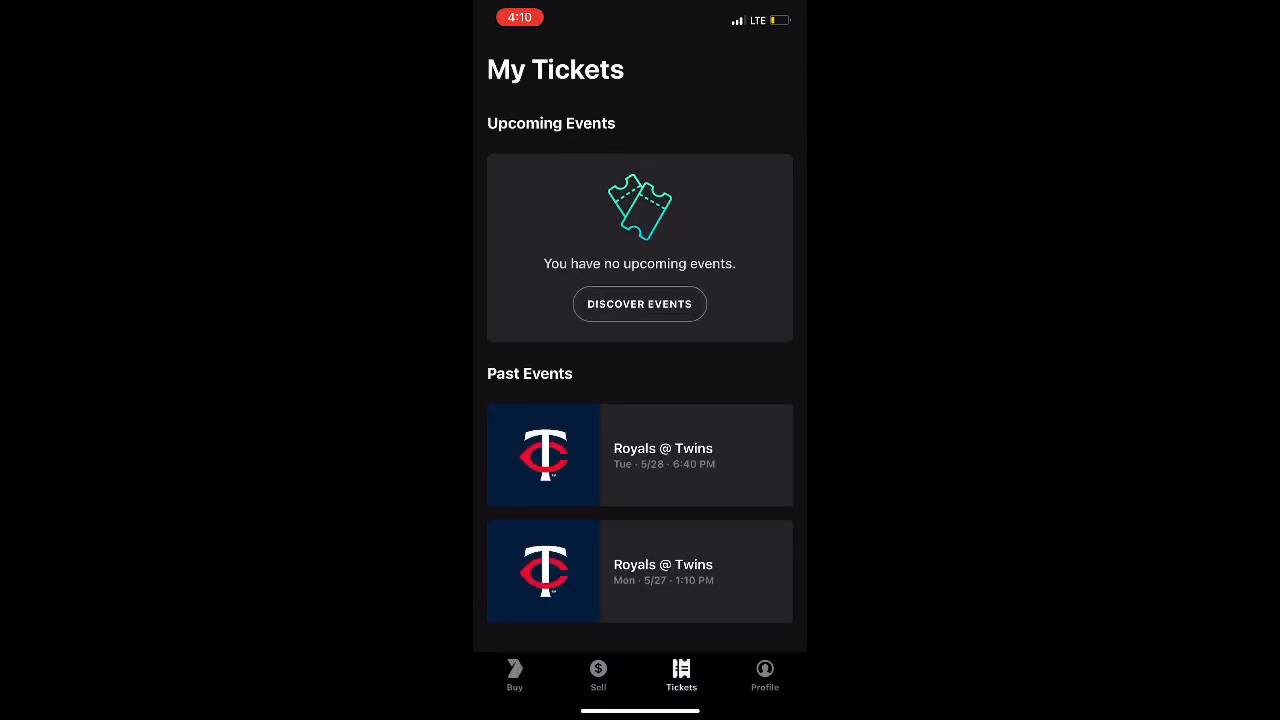
click(640, 454)
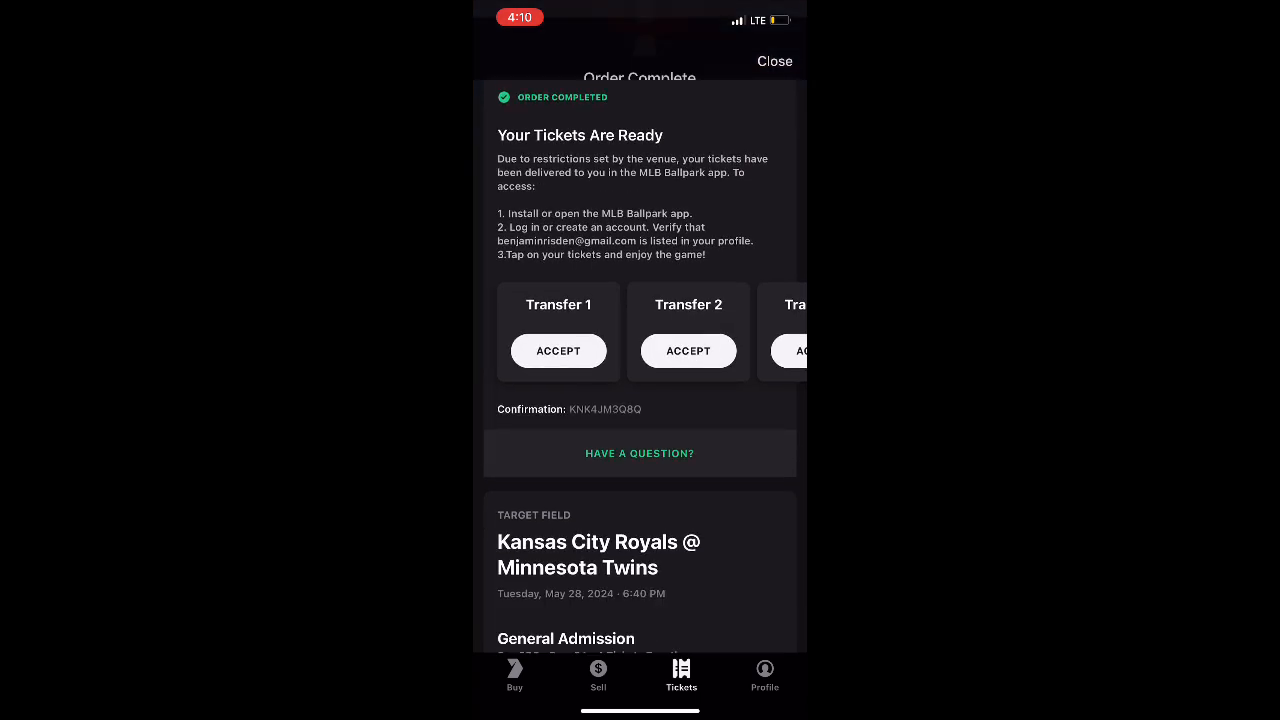
click(774, 61)
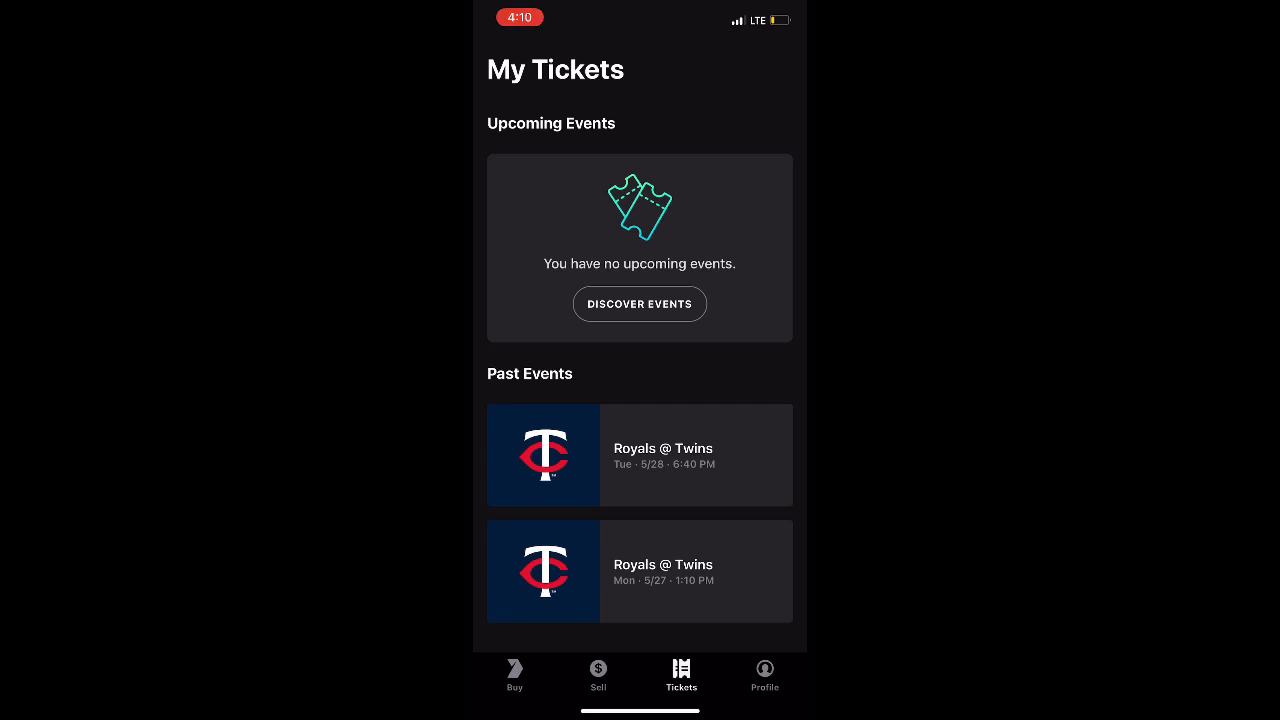
Step: Go to the Profile account page and scroll the Account list to reach Help
click(765, 675)
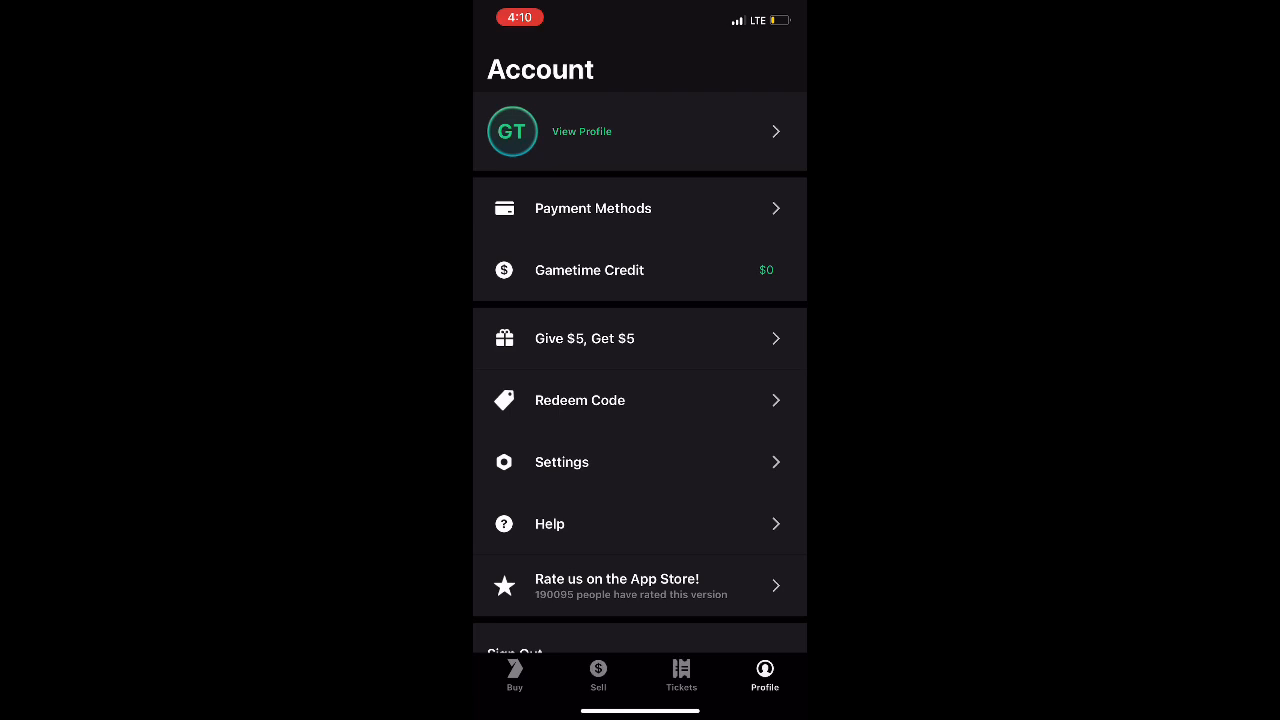
scroll(up, 3)
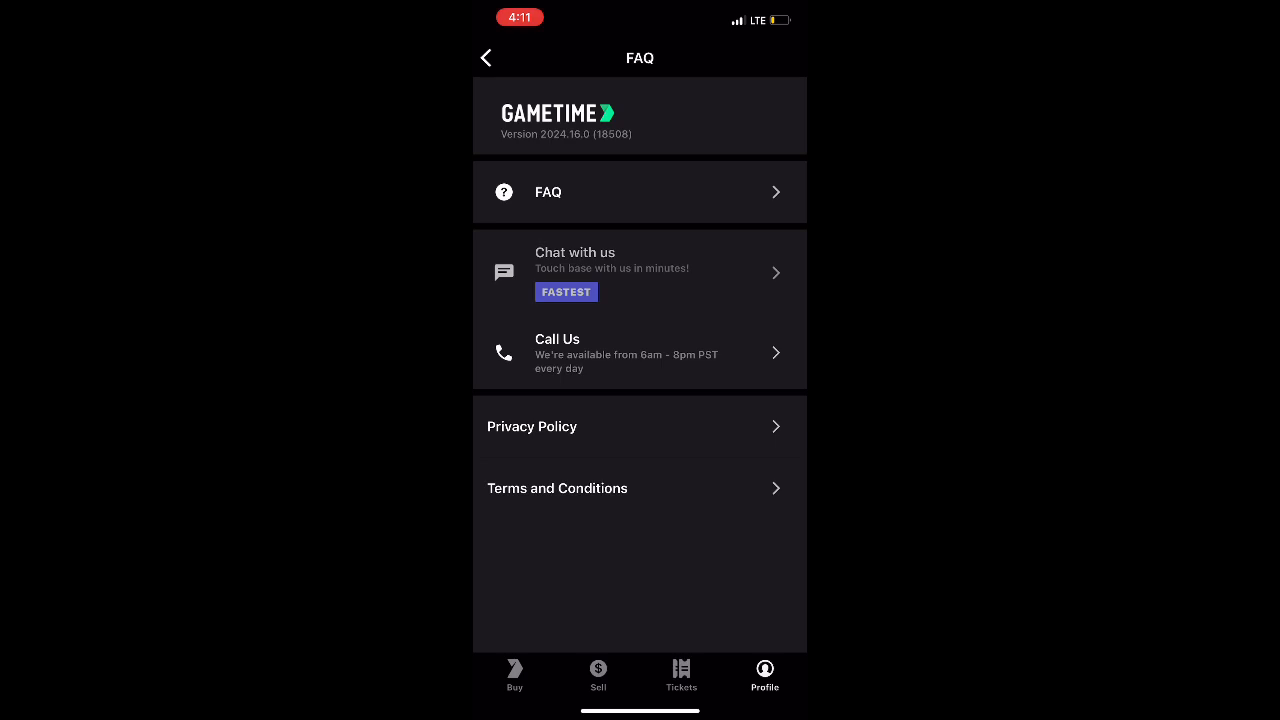
click(639, 273)
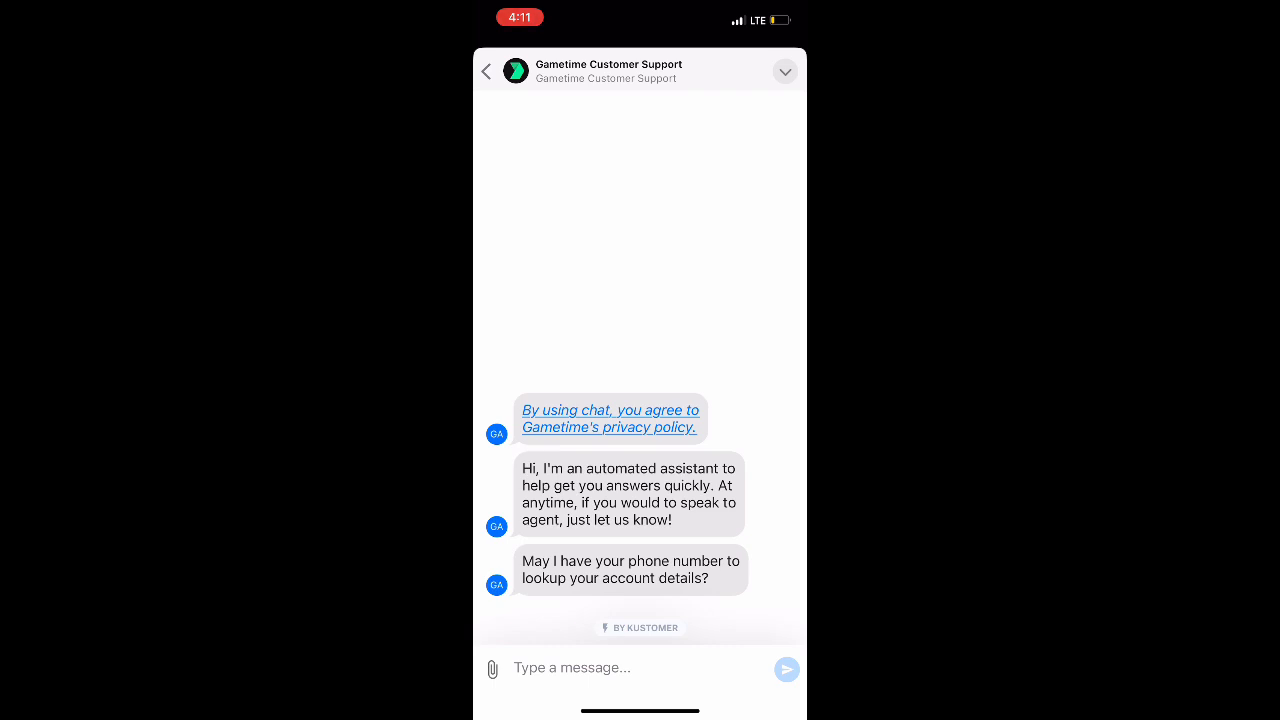
click(486, 71)
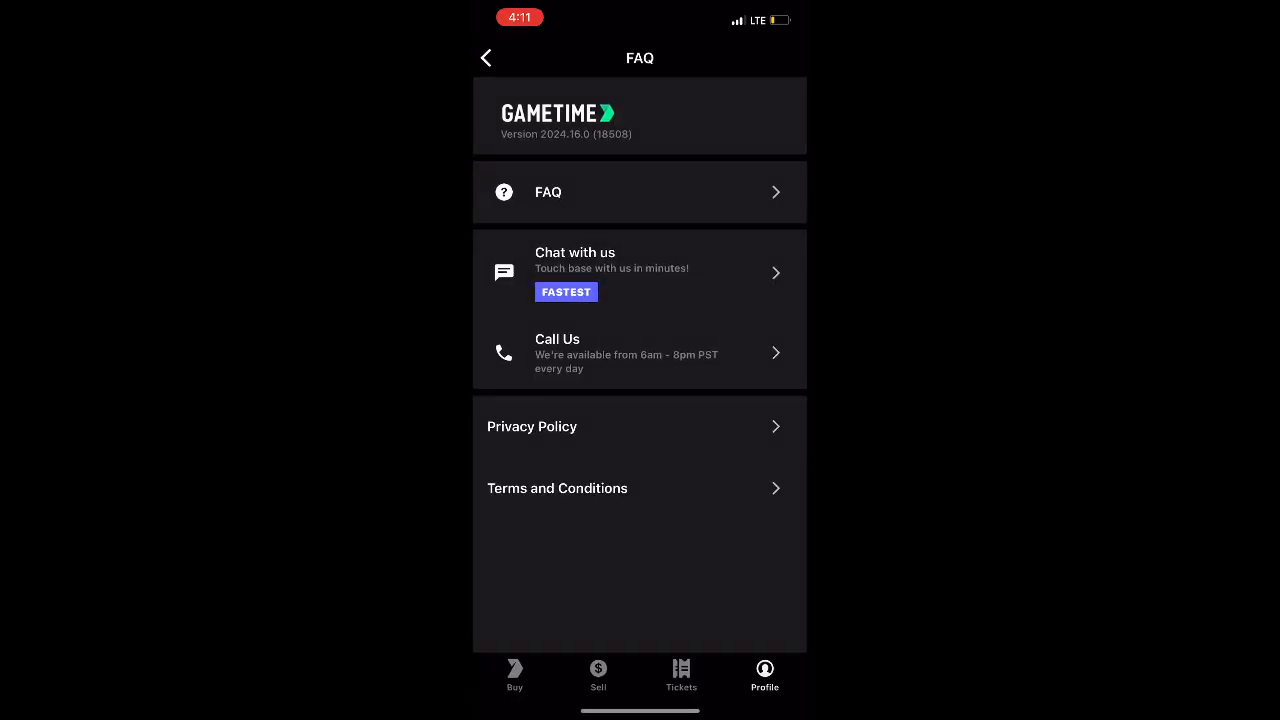